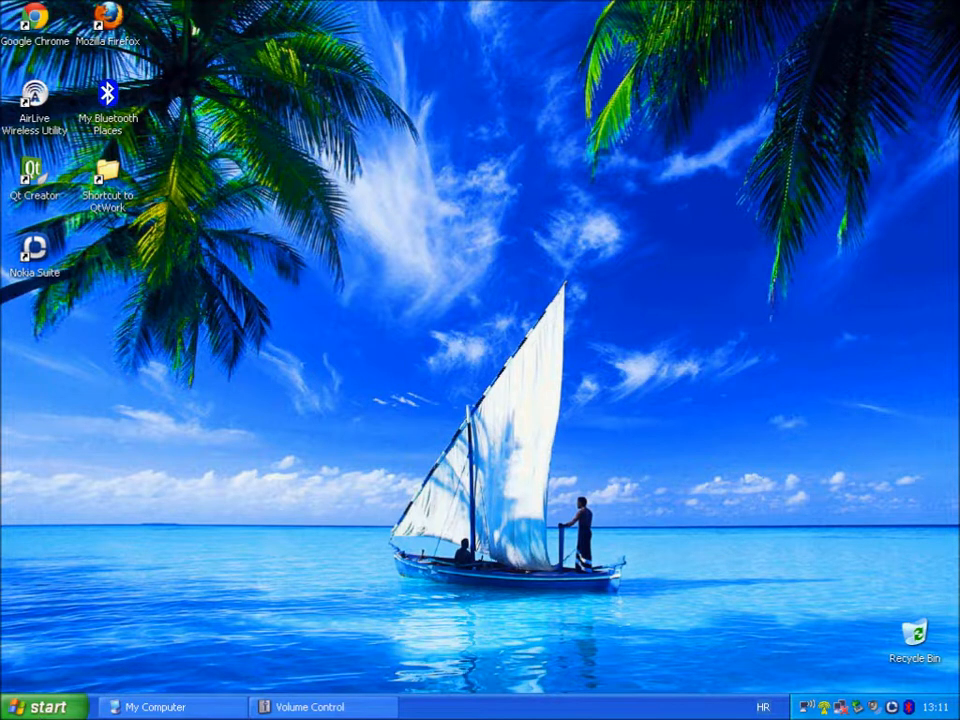
Open the Start menu and expand All Programs to reach the Qt SDK folder.
{"action": "left_click", "coordinate": [42, 706]}
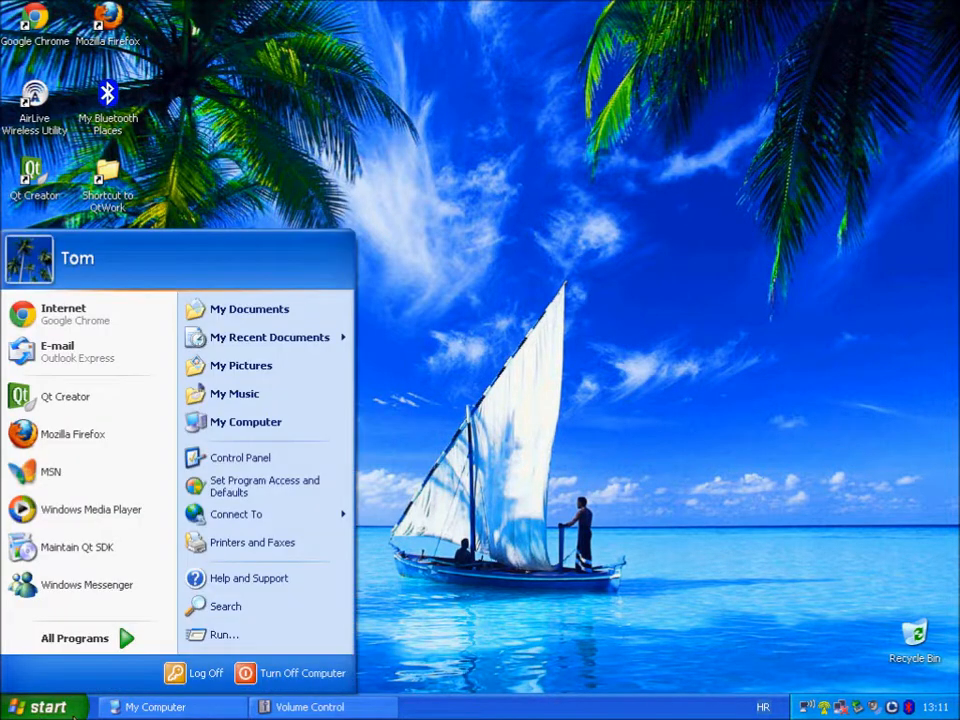
{"action": "left_click", "coordinate": [74, 638]}
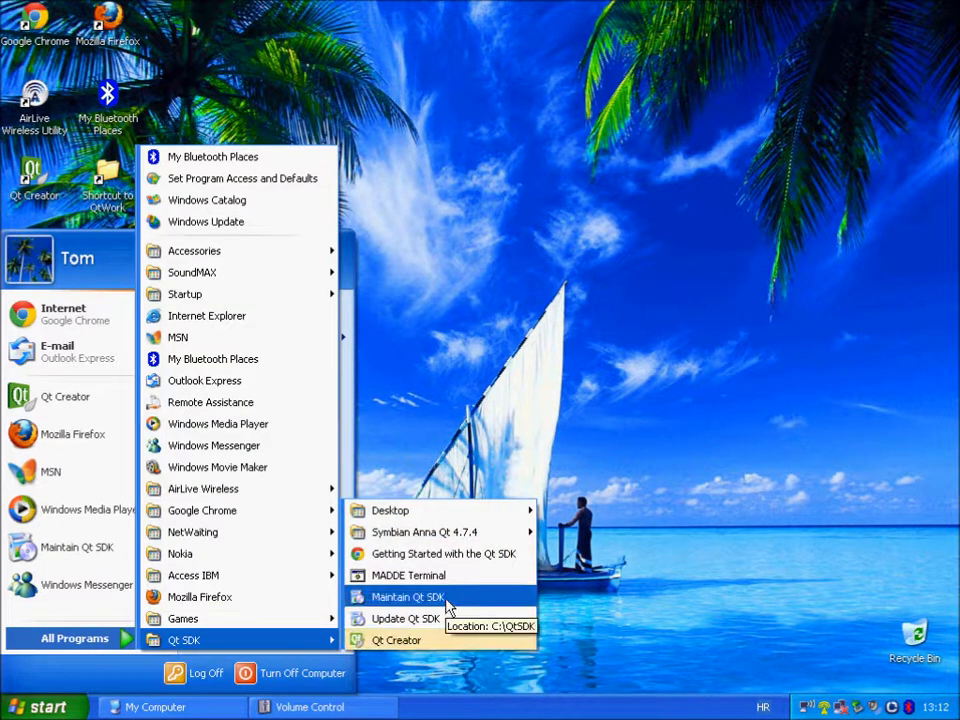
{"action": "mouse_move", "coordinate": [410, 618]}
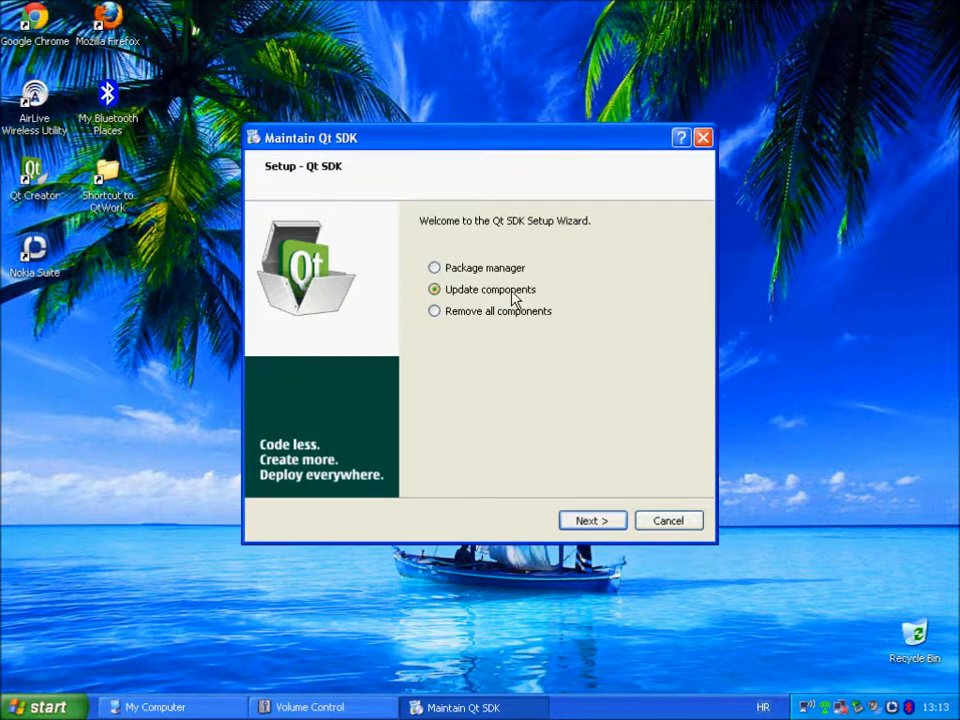
Choose Update components and advance to the list with SDKMaintenance checked.
{"action": "left_click", "coordinate": [592, 520]}
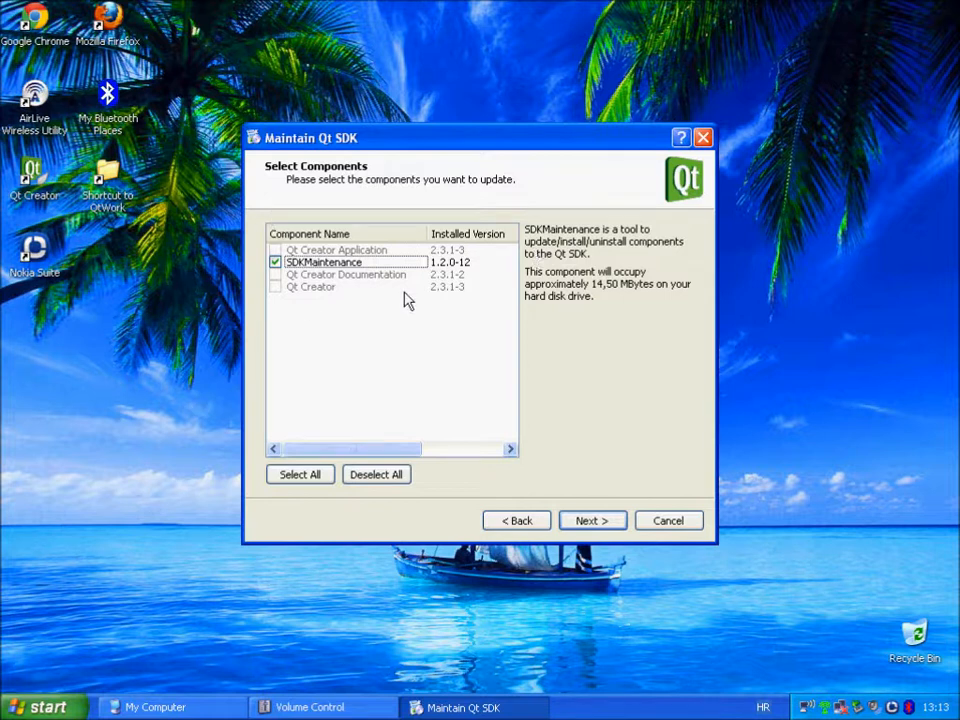
{"action": "mouse_move", "coordinate": [480, 262]}
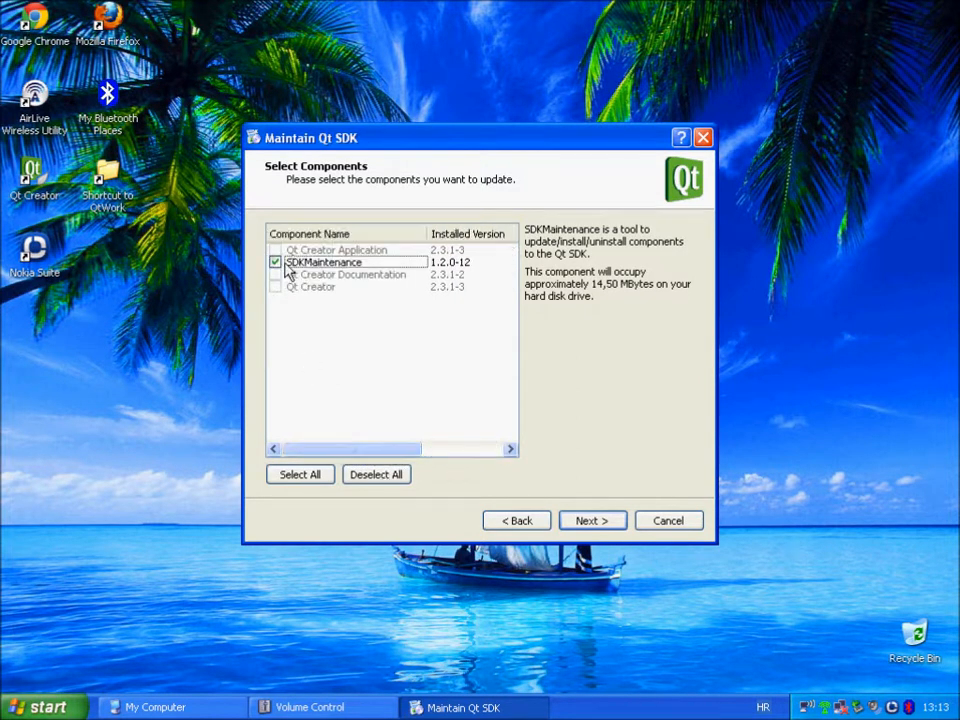
{"action": "mouse_move", "coordinate": [295, 275]}
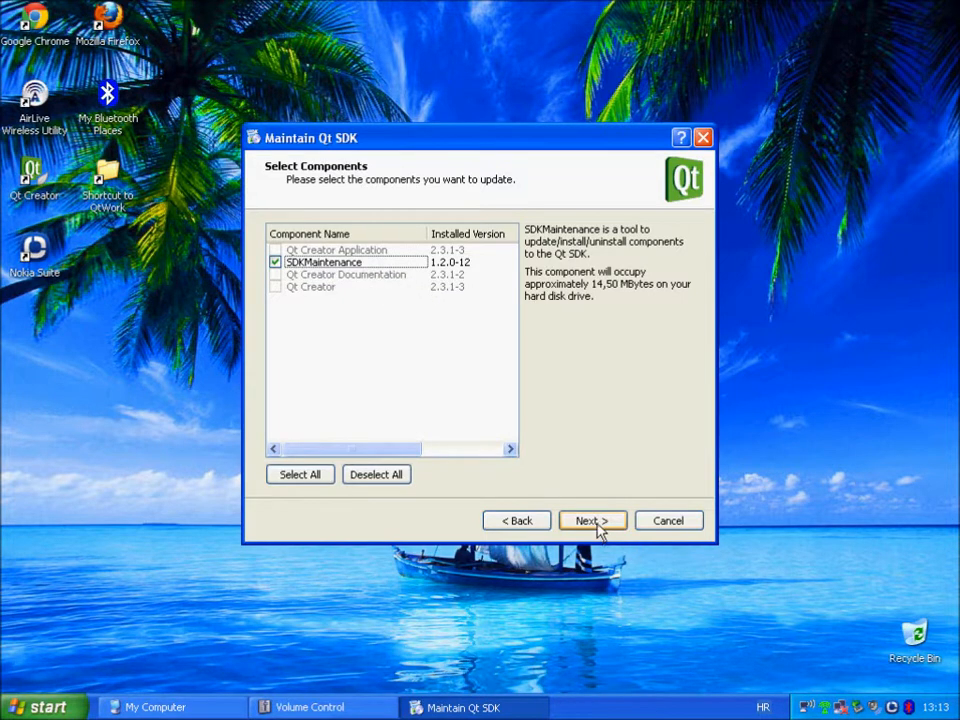
Run the SDKMaintenance update and continue past 'Update finished!' to the completion page.
{"action": "left_click", "coordinate": [592, 520]}
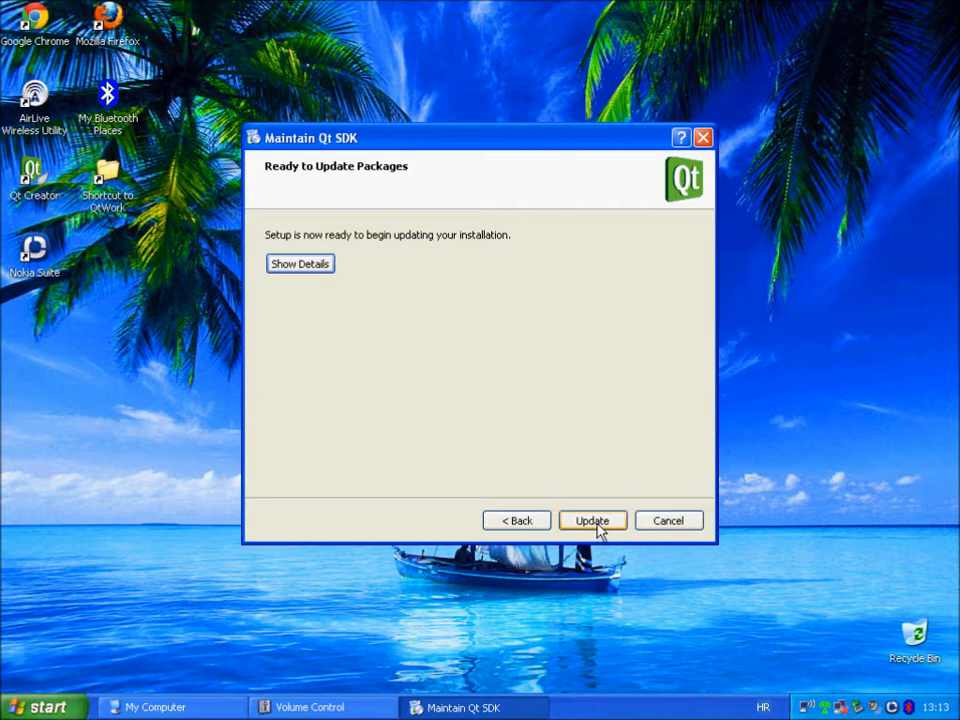
{"action": "left_click", "coordinate": [592, 520]}
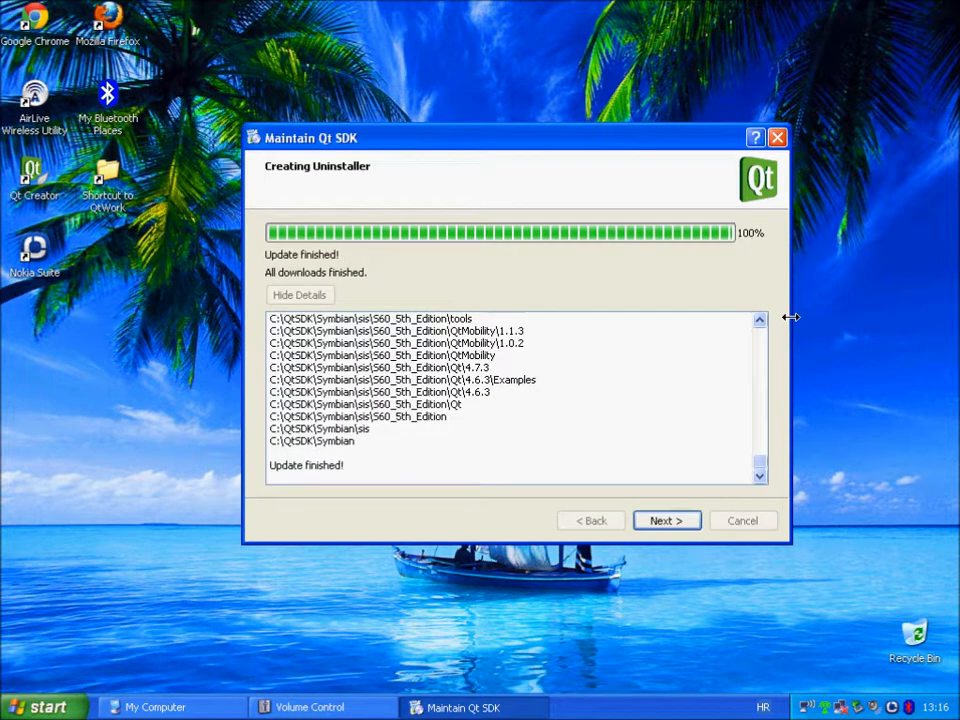
{"action": "left_click", "coordinate": [667, 520]}
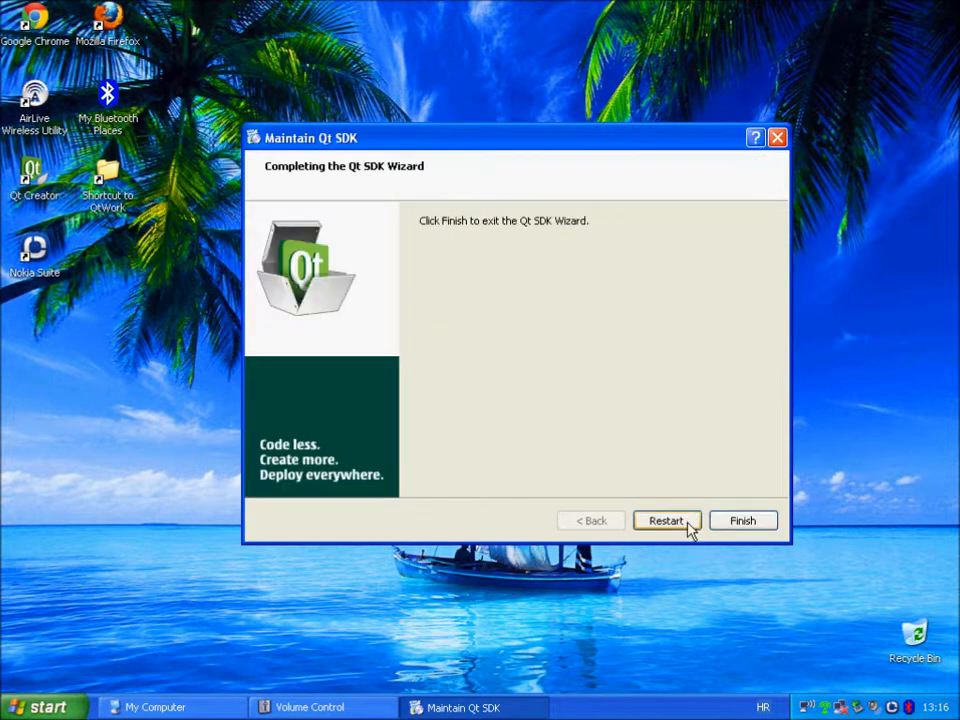
Restart the wizard and select the Package manager option on its welcome page.
{"action": "left_click", "coordinate": [667, 520]}
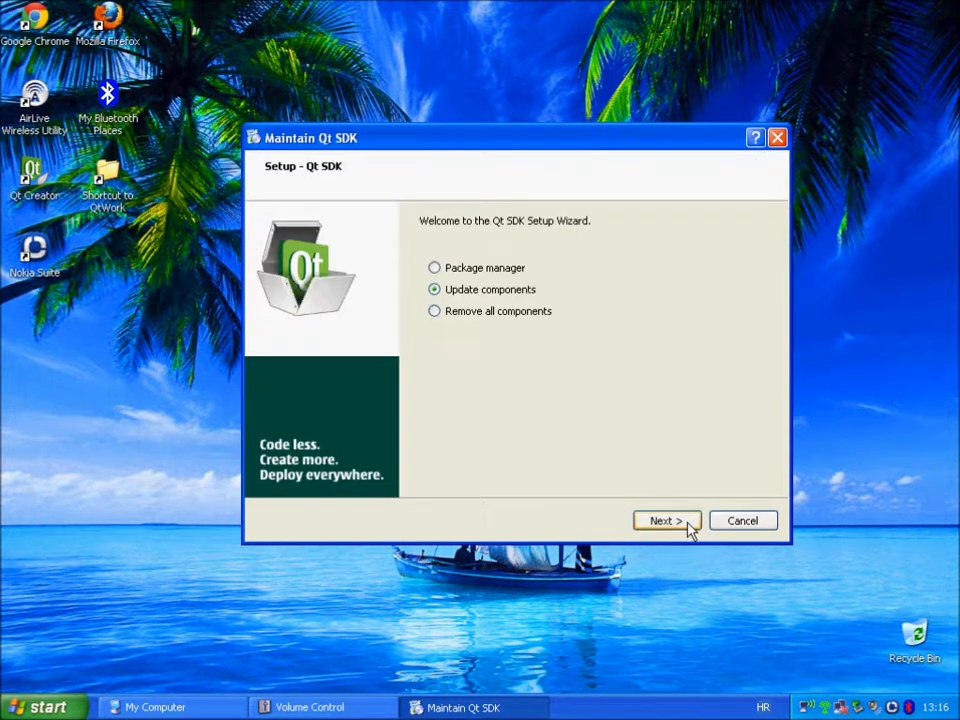
{"action": "mouse_move", "coordinate": [682, 532]}
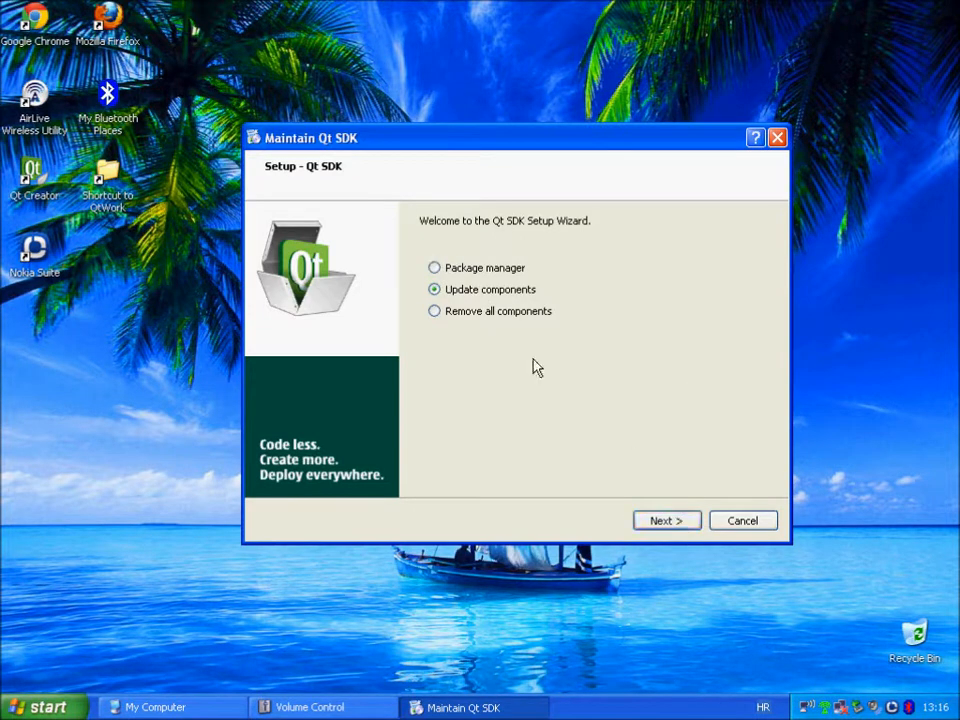
{"action": "mouse_move", "coordinate": [480, 194]}
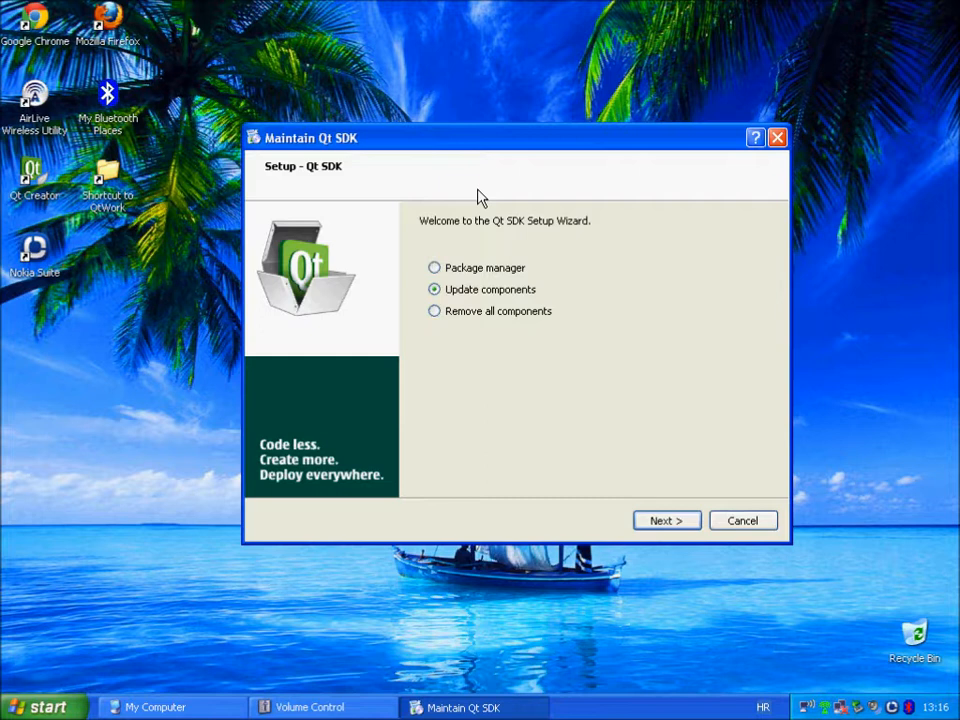
{"action": "mouse_move", "coordinate": [649, 410]}
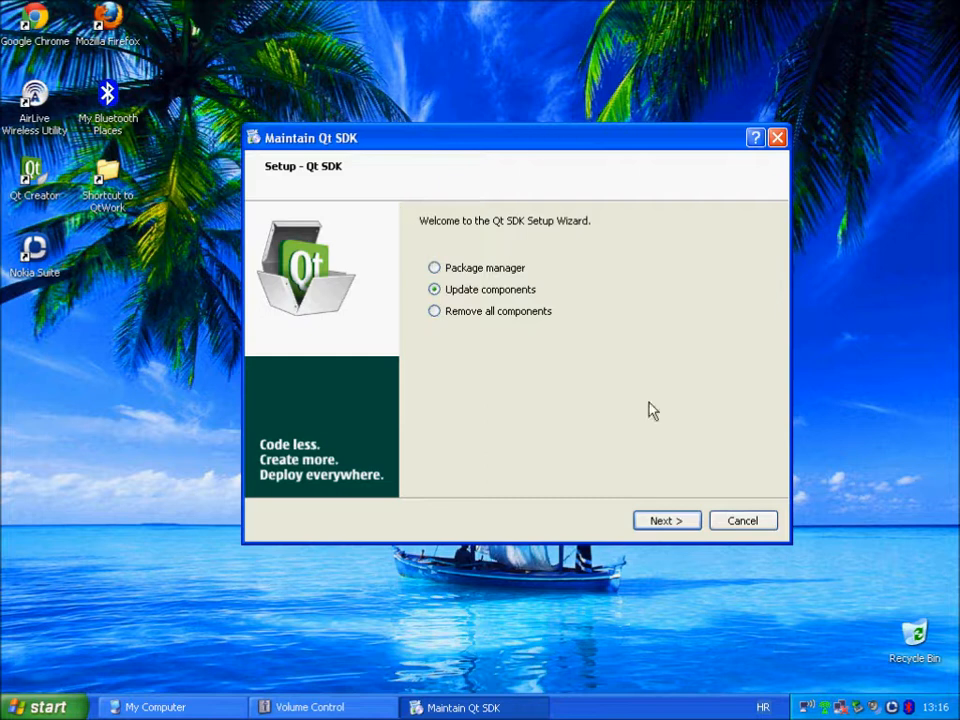
{"action": "mouse_move", "coordinate": [686, 488]}
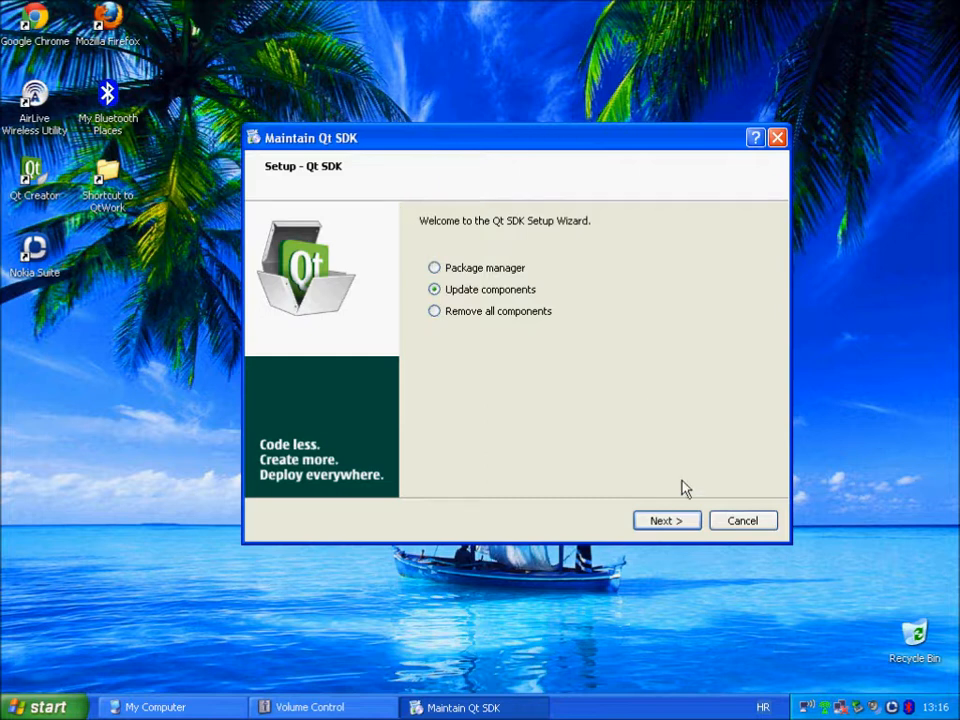
{"action": "mouse_move", "coordinate": [521, 349]}
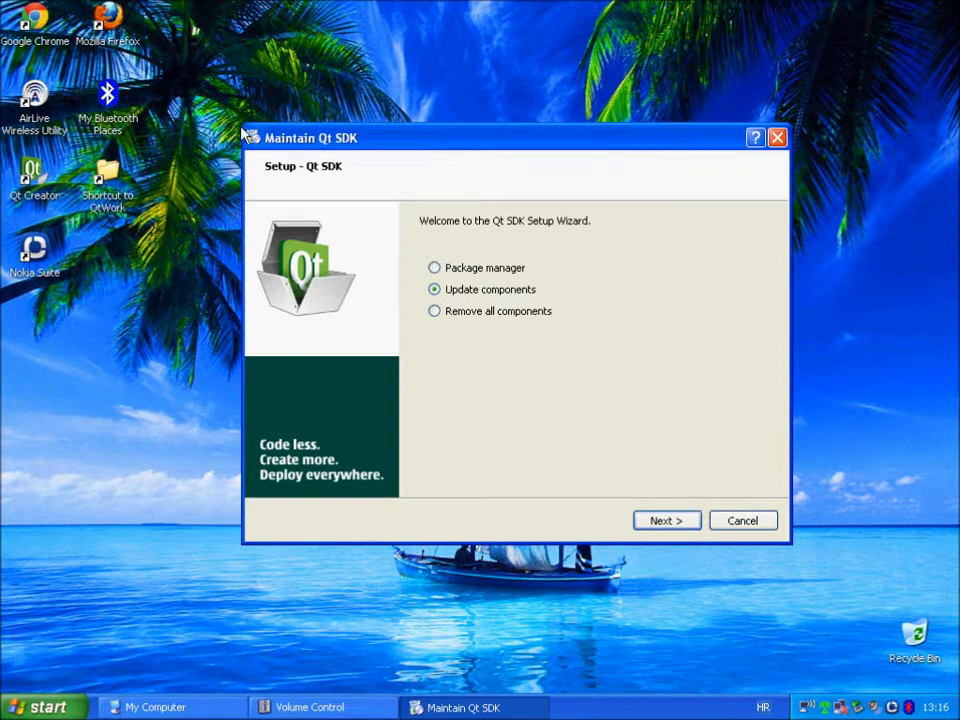
{"action": "mouse_move", "coordinate": [372, 150]}
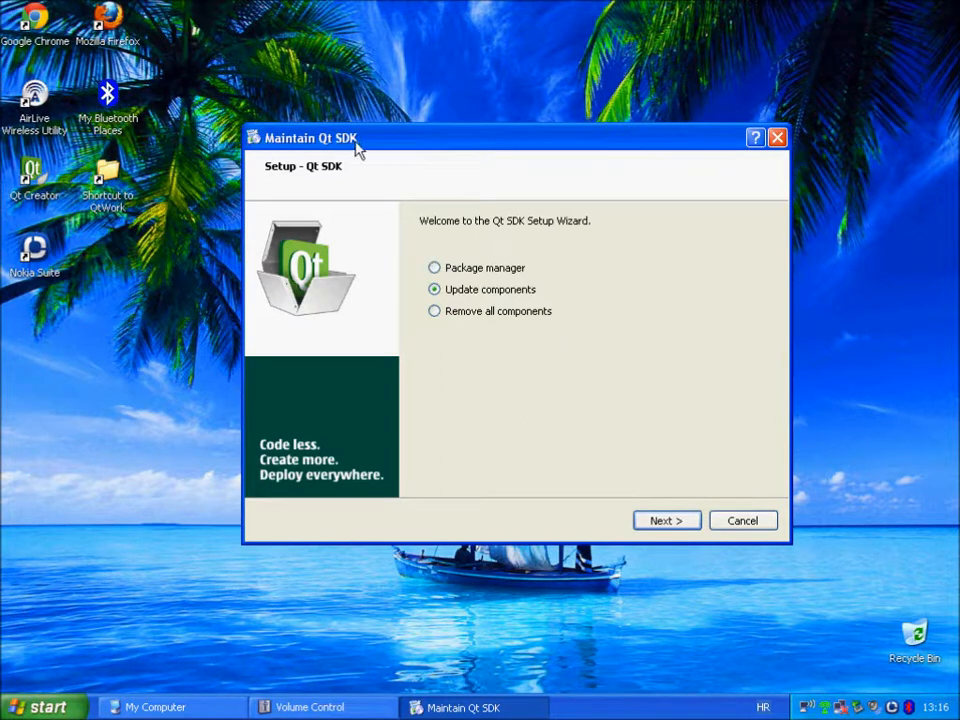
{"action": "mouse_move", "coordinate": [463, 316]}
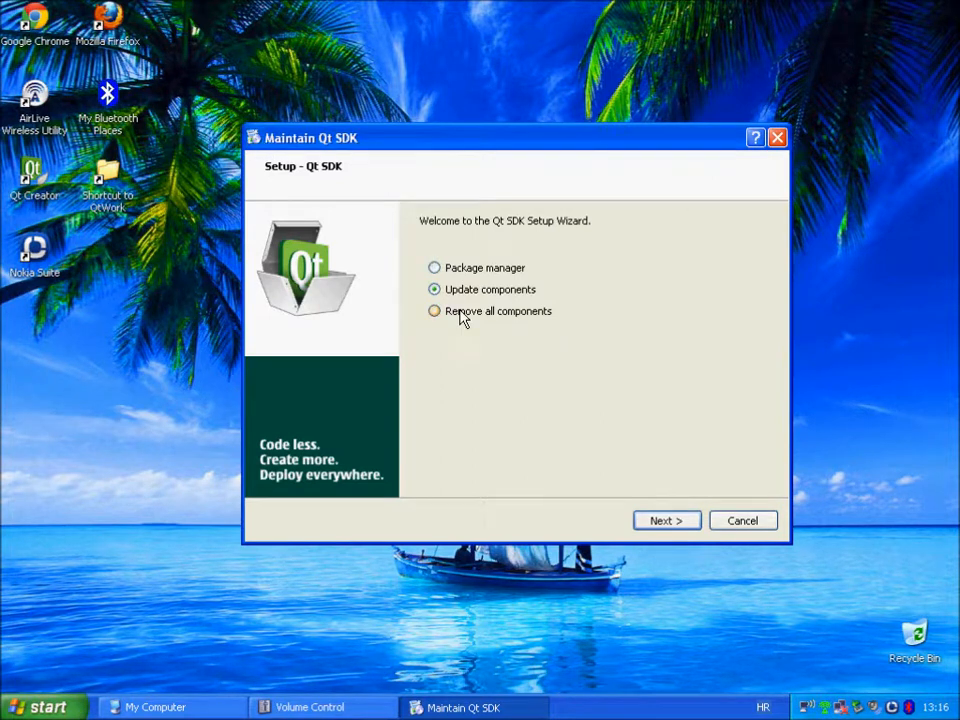
{"action": "left_click", "coordinate": [433, 311]}
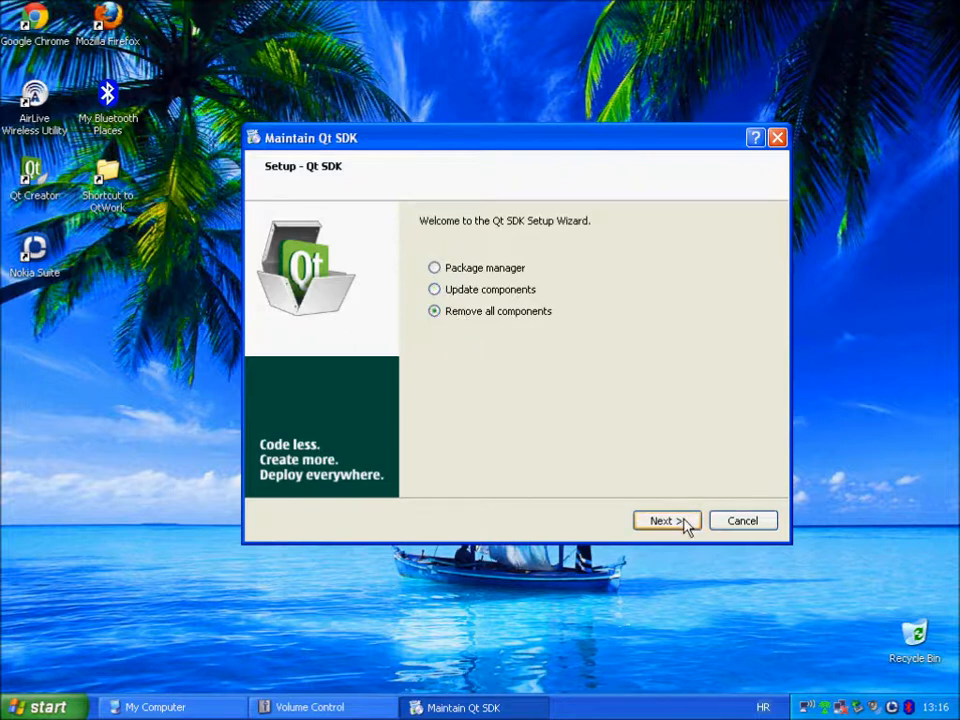
{"action": "left_click", "coordinate": [434, 267]}
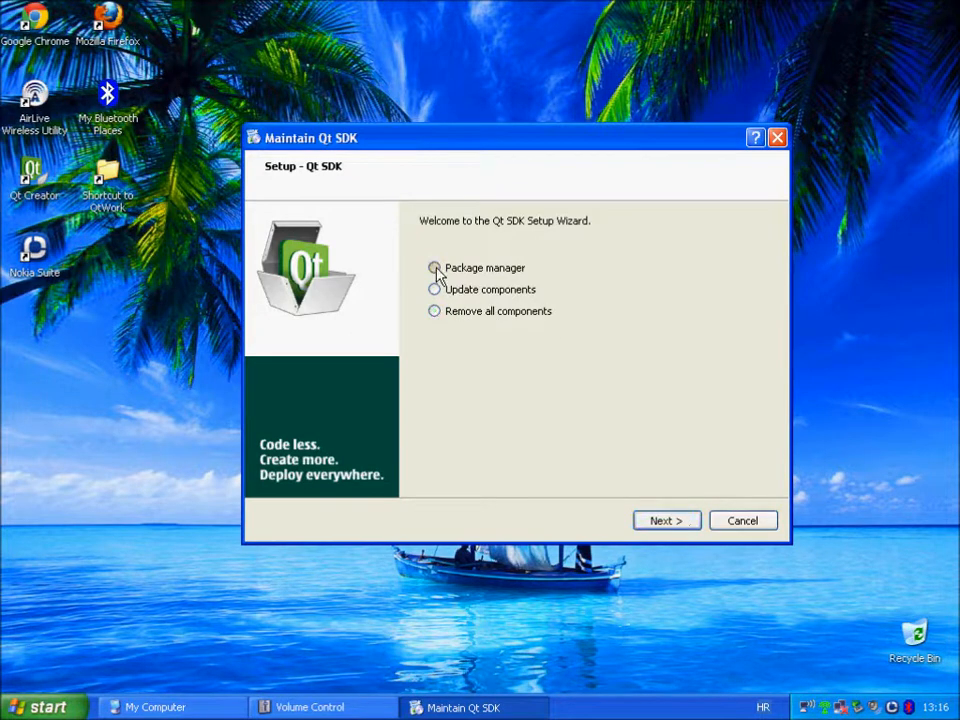
{"action": "left_click", "coordinate": [432, 268]}
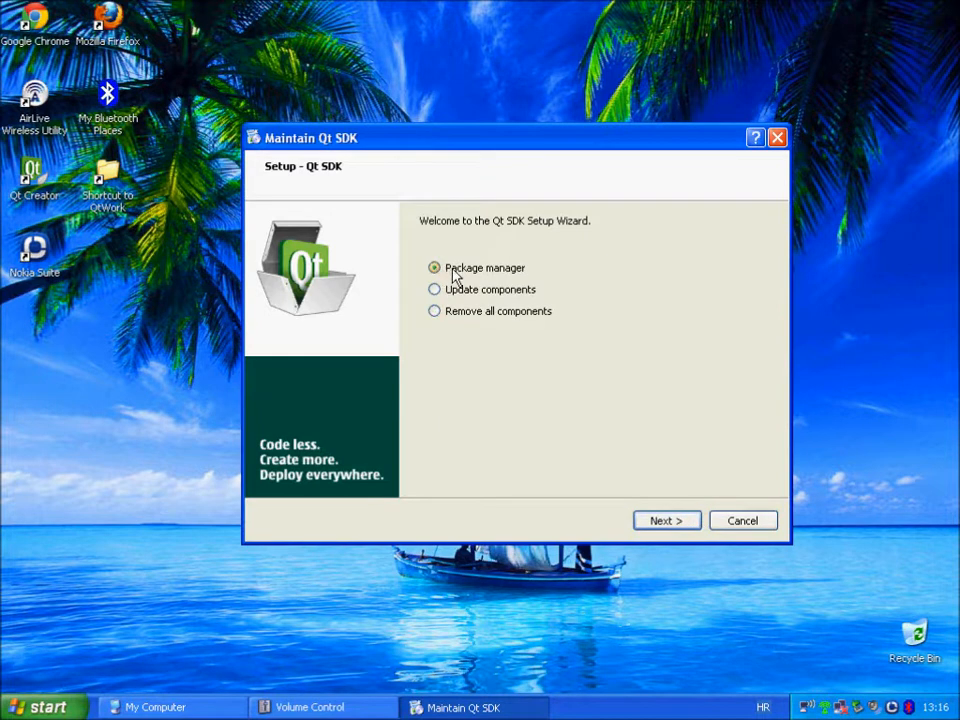
Widen the Component Name column and expand APIs > Qt Quick components for Symbian.
{"action": "left_click", "coordinate": [666, 520]}
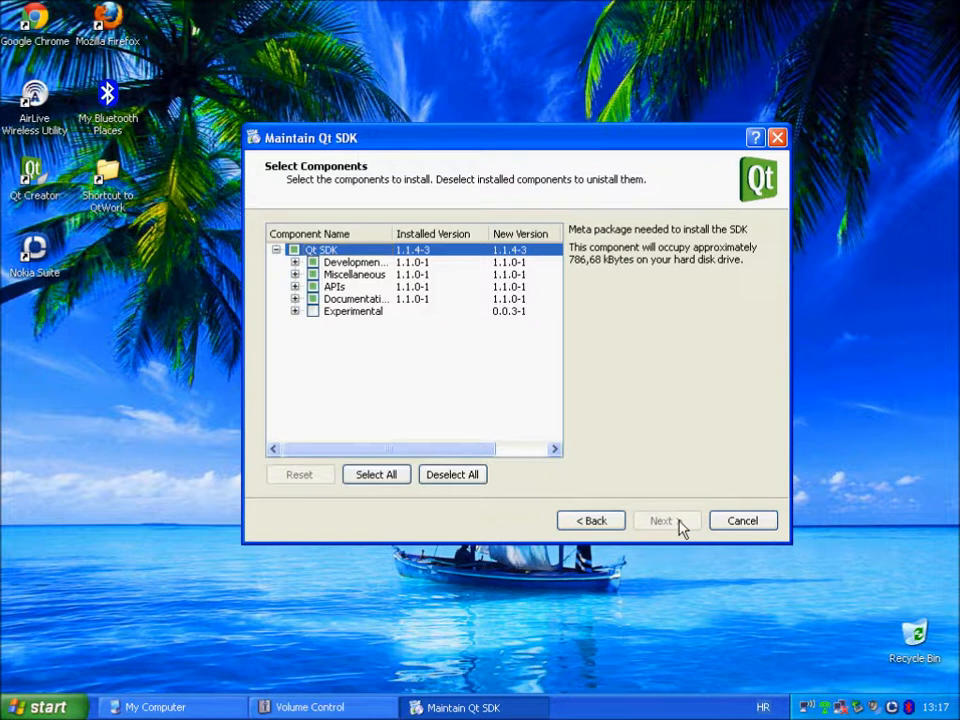
{"action": "mouse_move", "coordinate": [797, 433]}
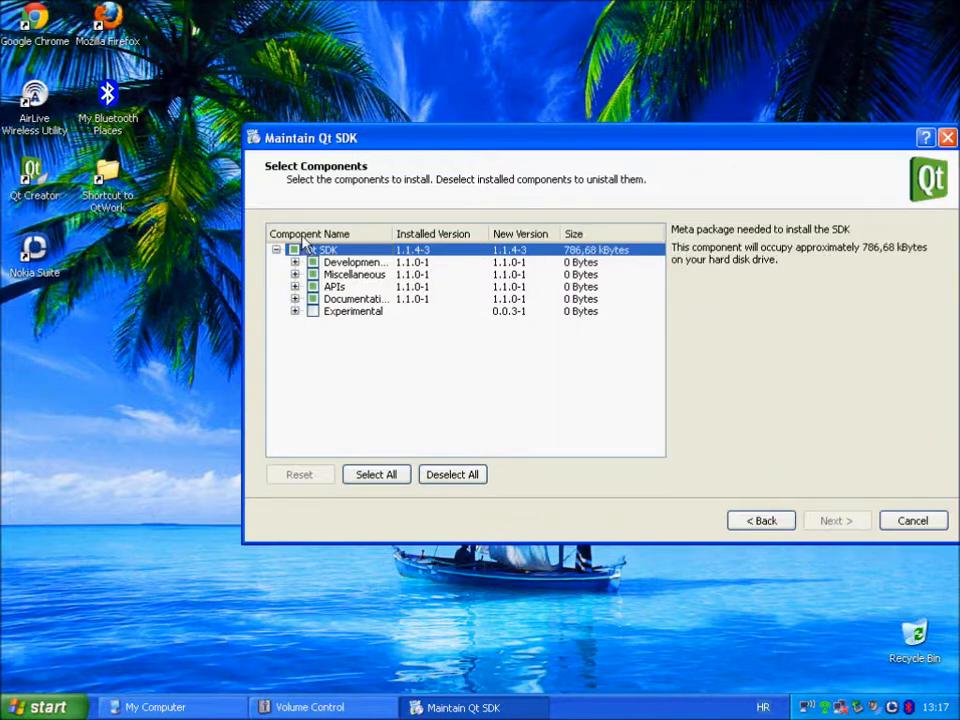
{"action": "left_click", "coordinate": [296, 262]}
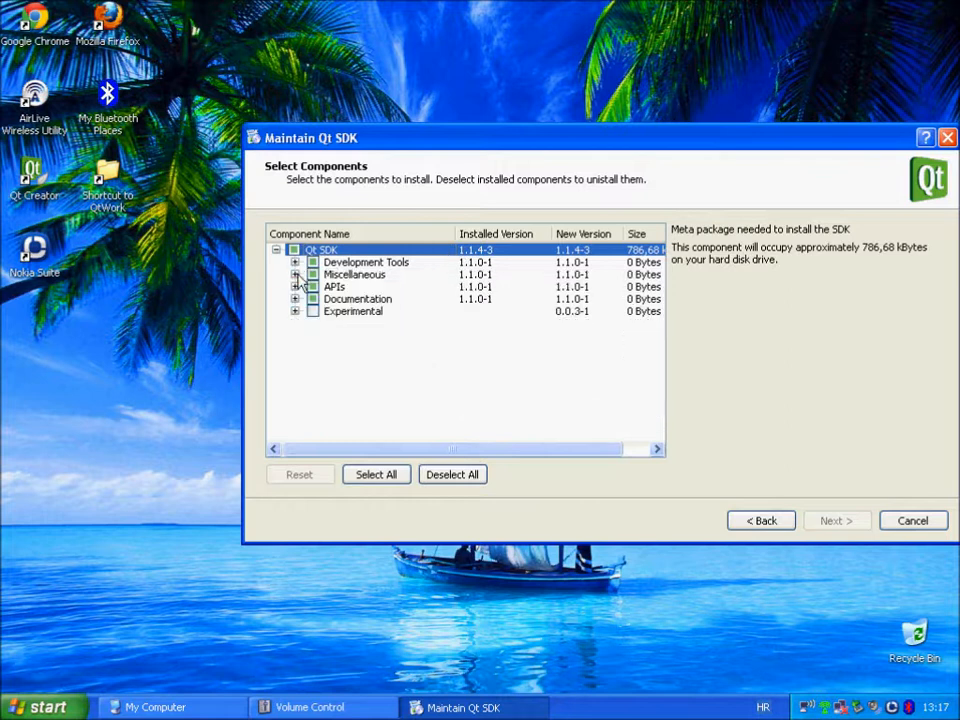
{"action": "left_click", "coordinate": [295, 287]}
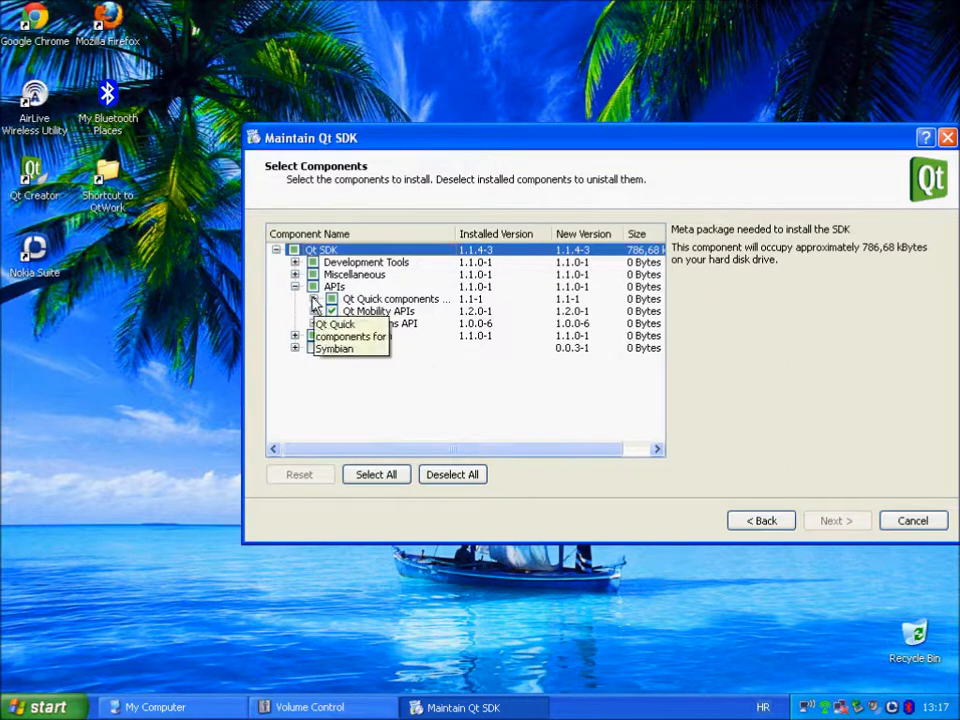
{"action": "left_click", "coordinate": [323, 299]}
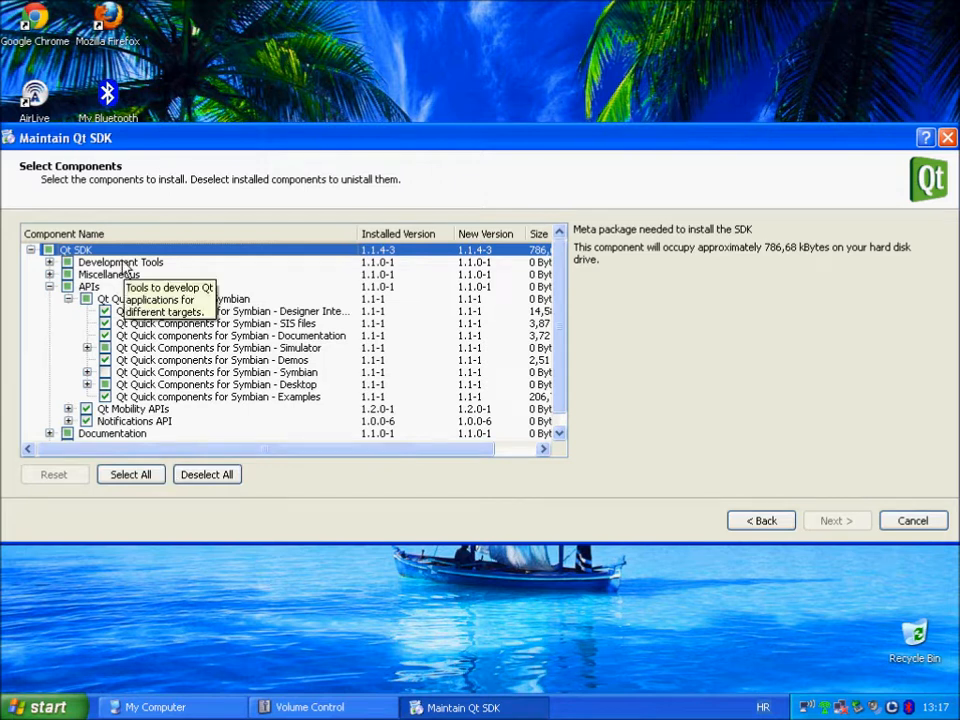
{"action": "mouse_move", "coordinate": [15, 372]}
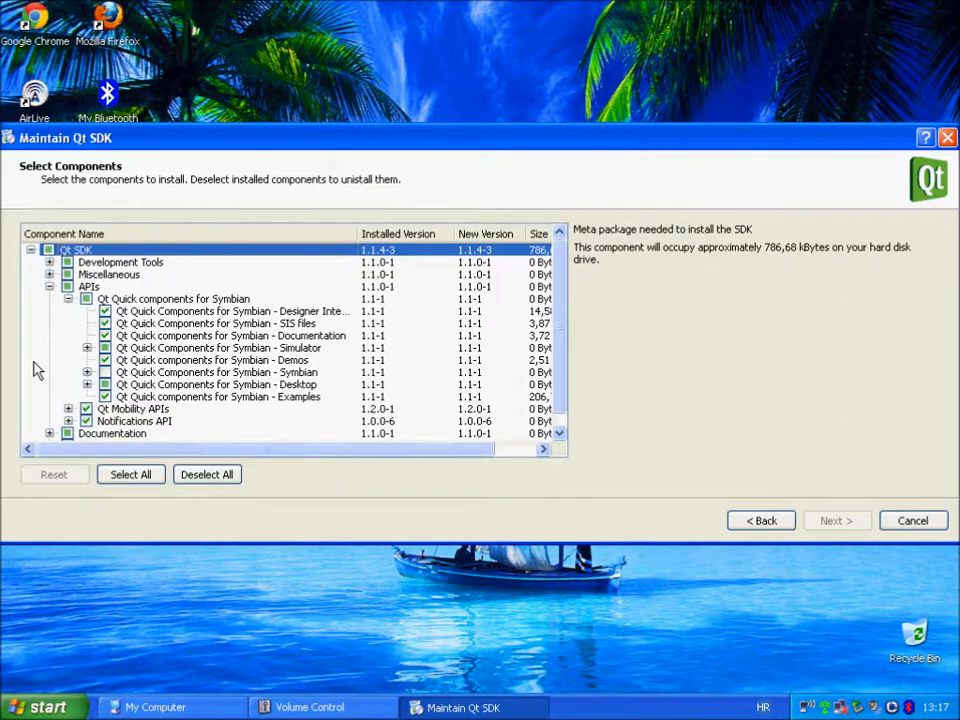
{"action": "mouse_move", "coordinate": [64, 351]}
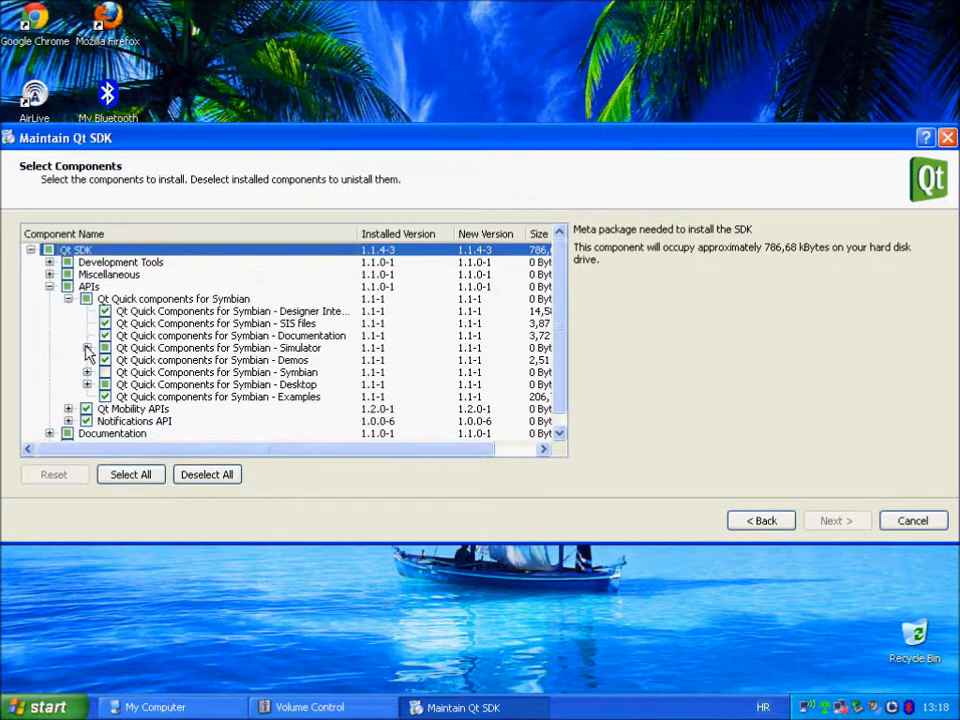
Tick Simulator's Qt Quick Components for Symbian - MinGW, then close and confirm abort.
{"action": "left_click", "coordinate": [88, 347]}
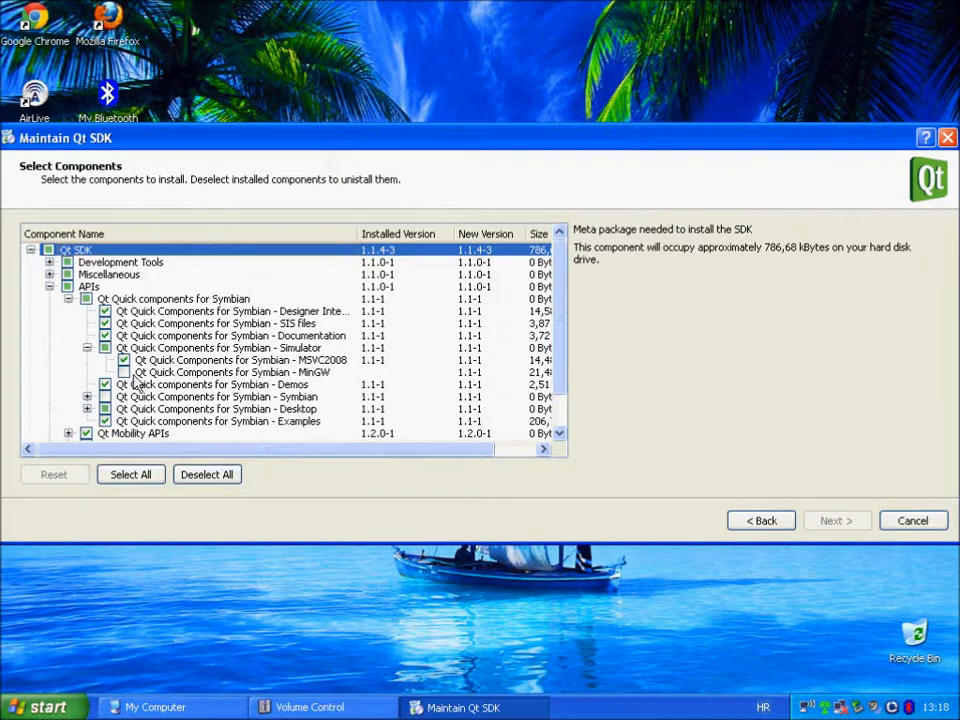
{"action": "mouse_move", "coordinate": [133, 372]}
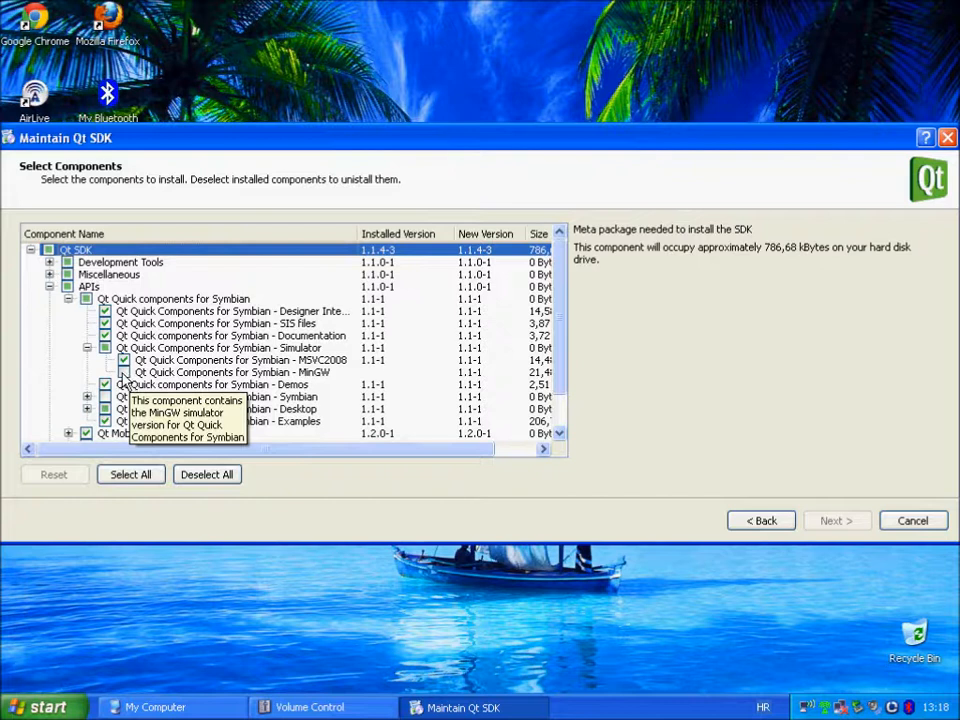
{"action": "left_click", "coordinate": [233, 372]}
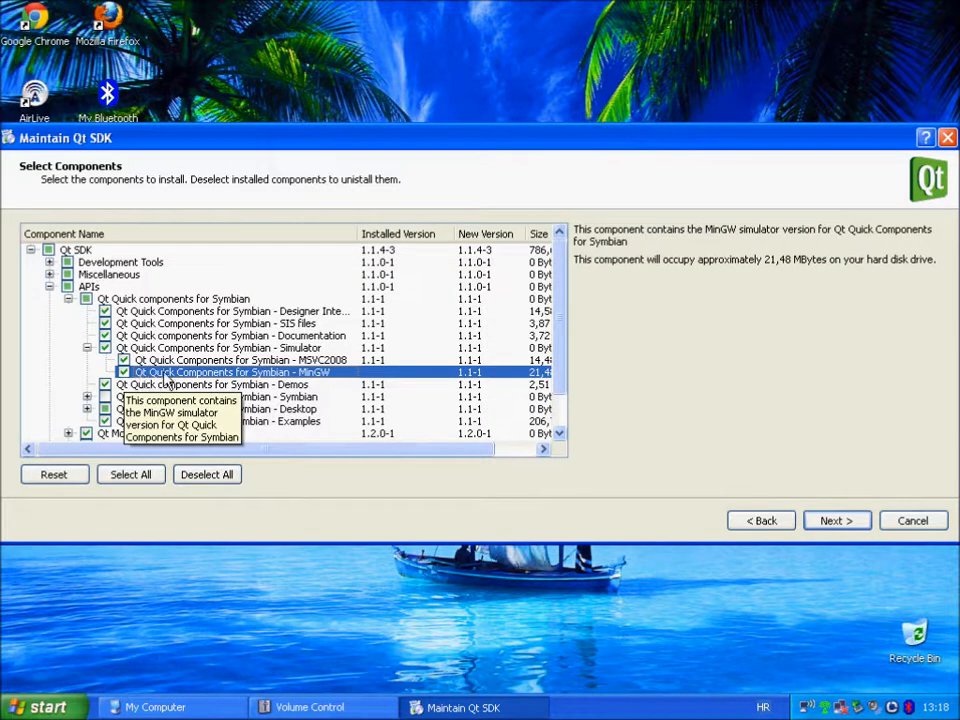
{"action": "mouse_move", "coordinate": [313, 377]}
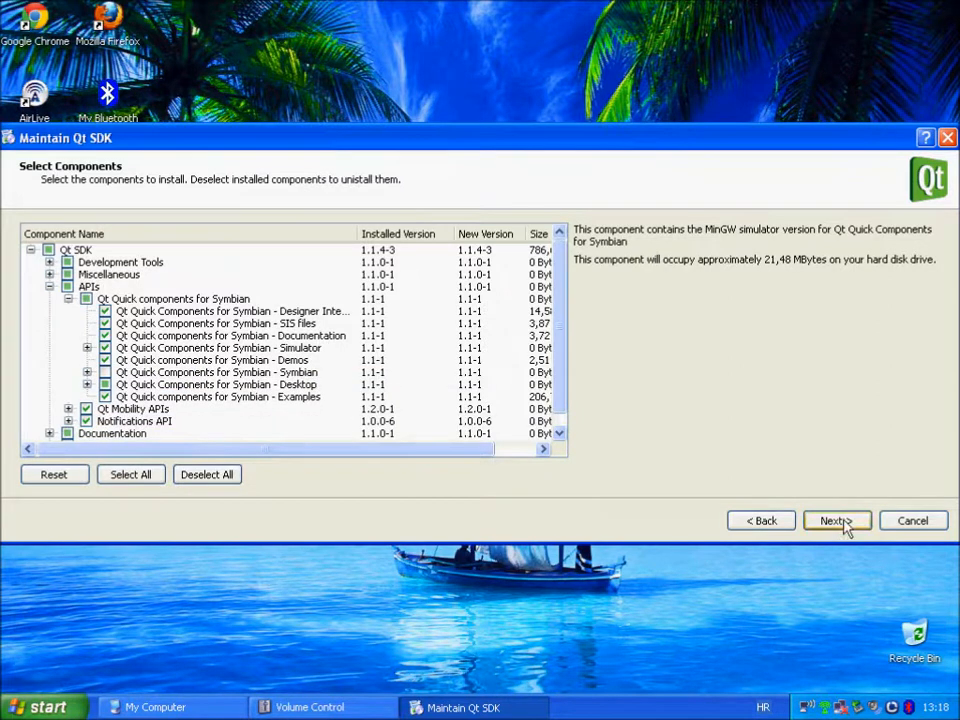
{"action": "mouse_move", "coordinate": [797, 145]}
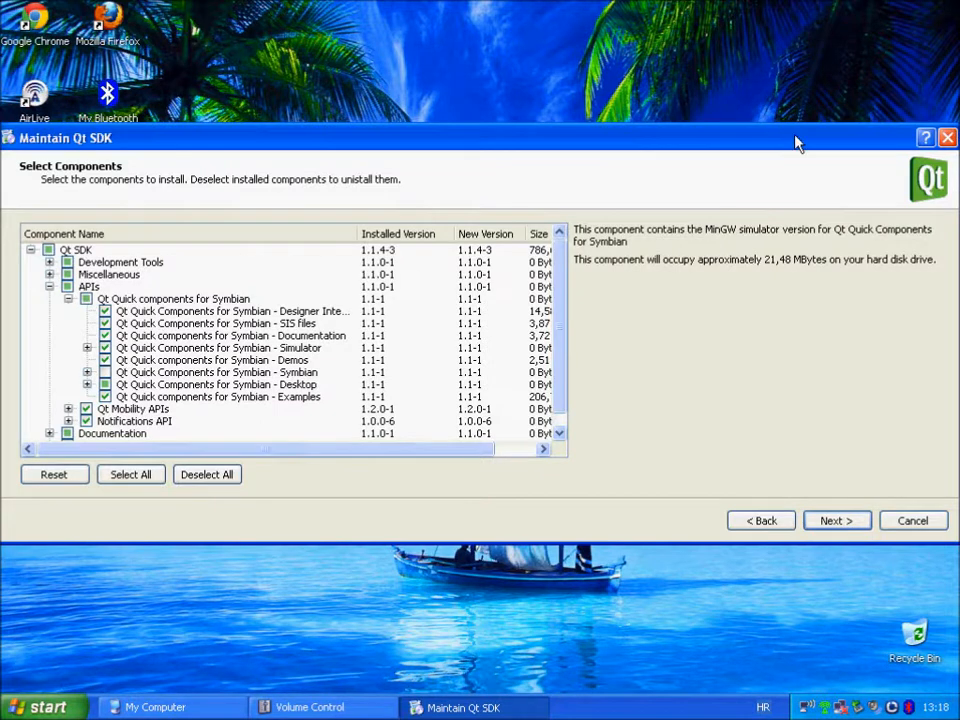
{"action": "mouse_move", "coordinate": [781, 603]}
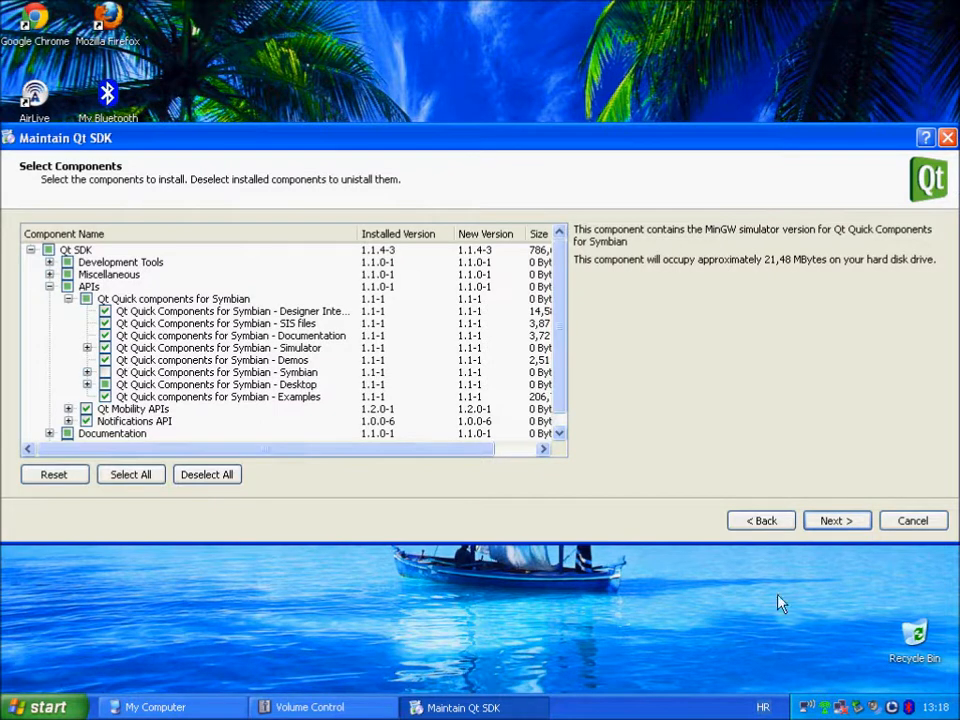
{"action": "mouse_move", "coordinate": [950, 562]}
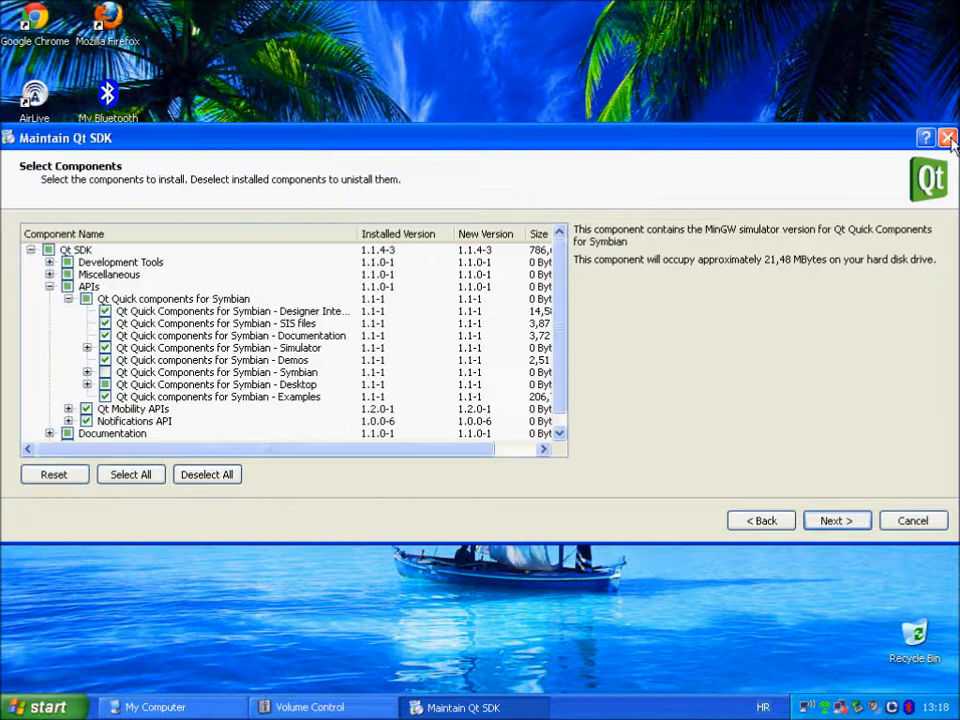
{"action": "left_click", "coordinate": [946, 140]}
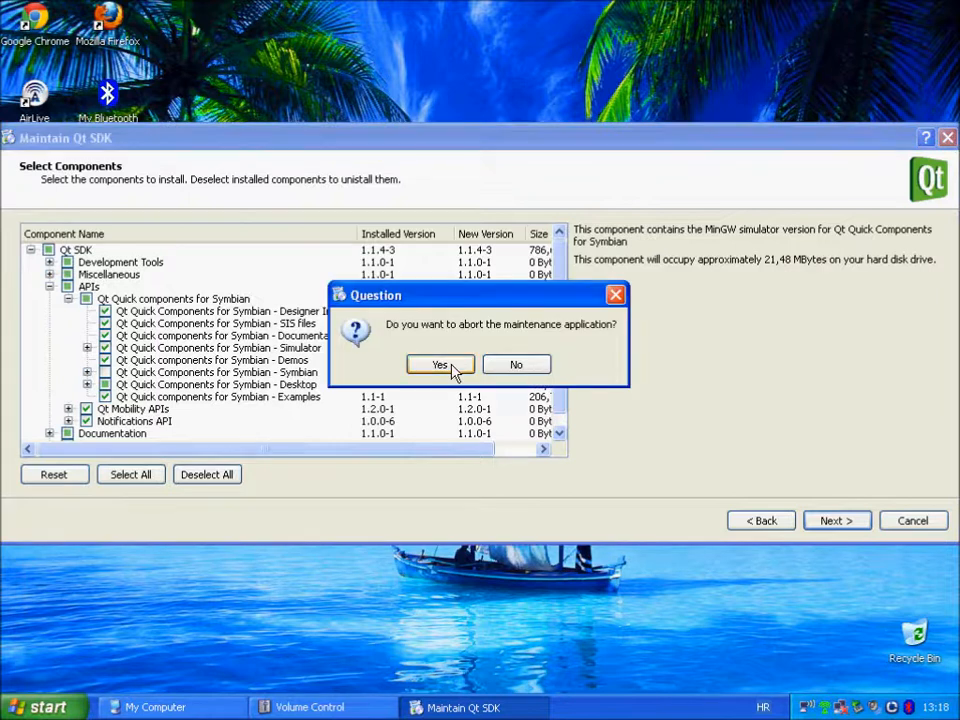
{"action": "left_click", "coordinate": [439, 364]}
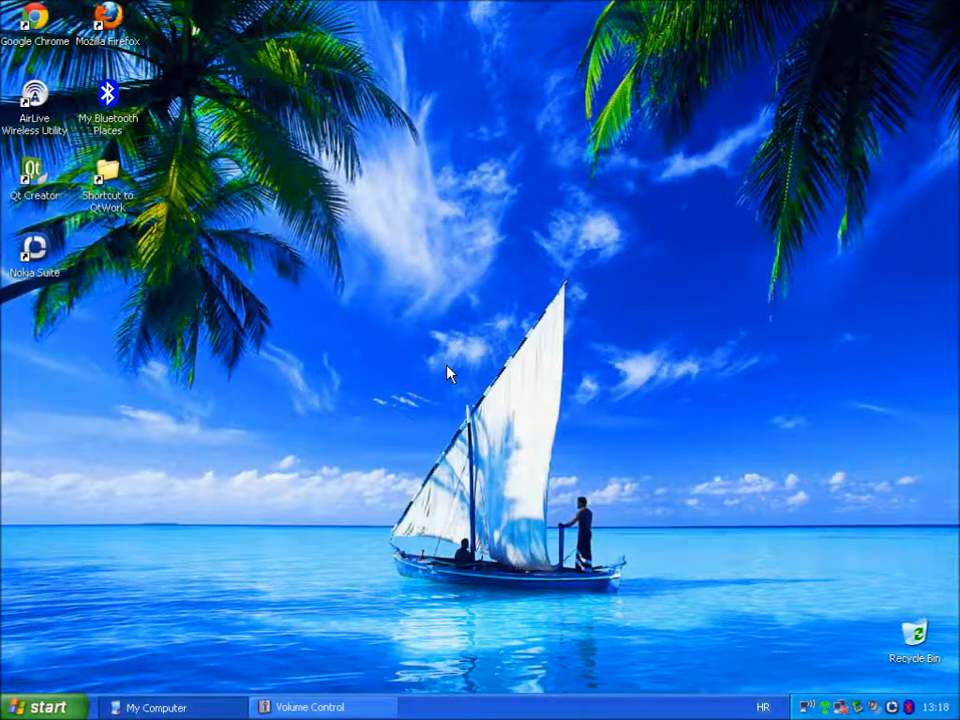